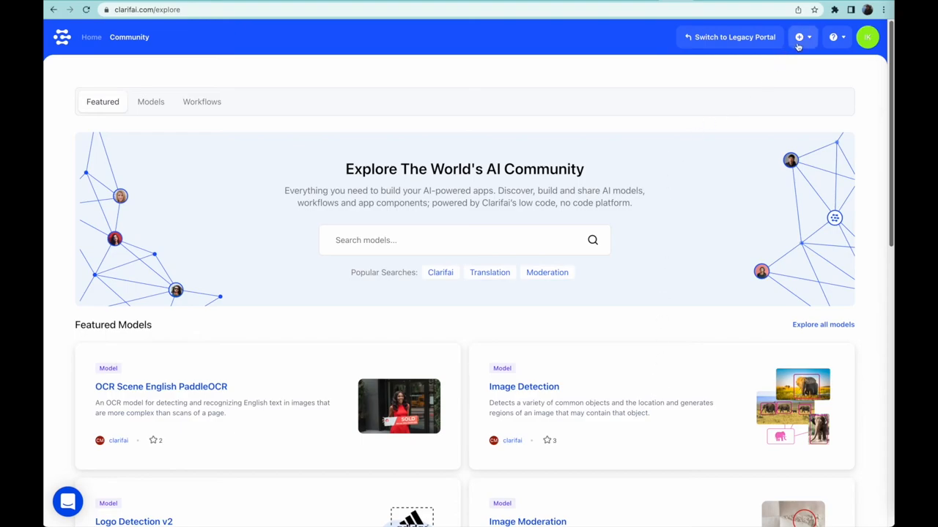
- Create app ocr_multilingual described as Paddle OCR to Helsinki NLP translation, English, General workflow
left_click(800, 37)
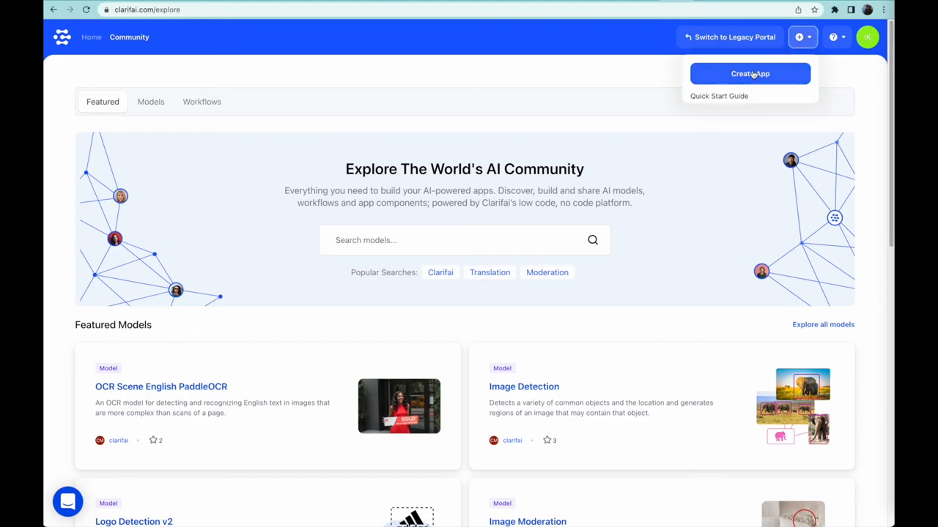
left_click(748, 74)
type("ocr_multilingual")
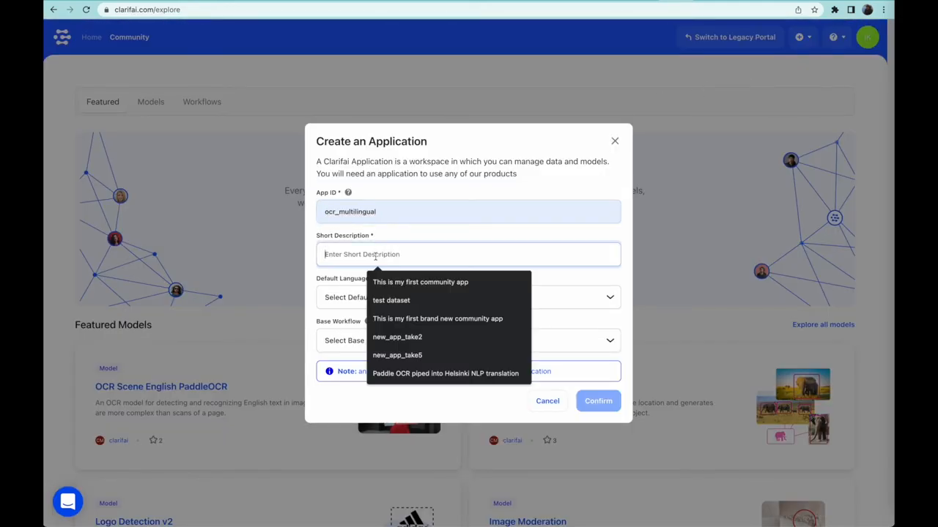
left_click(447, 374)
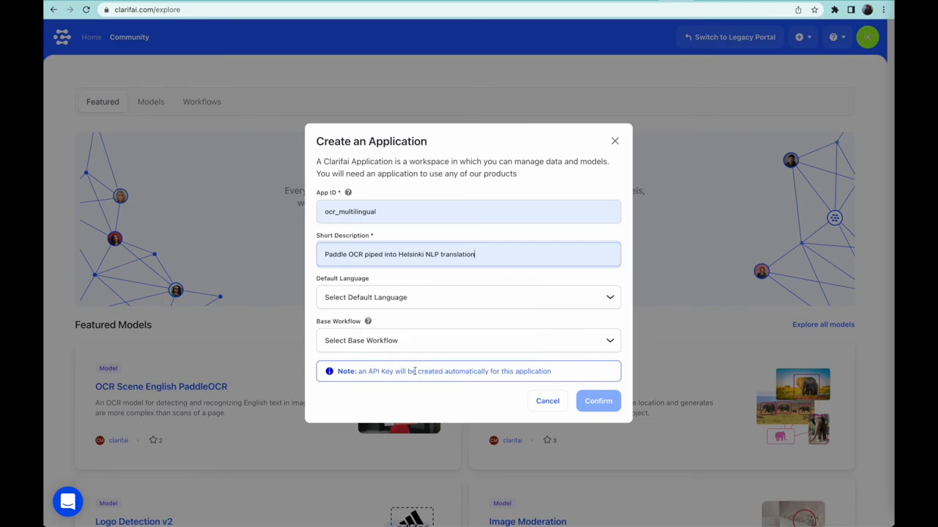
left_click(468, 298)
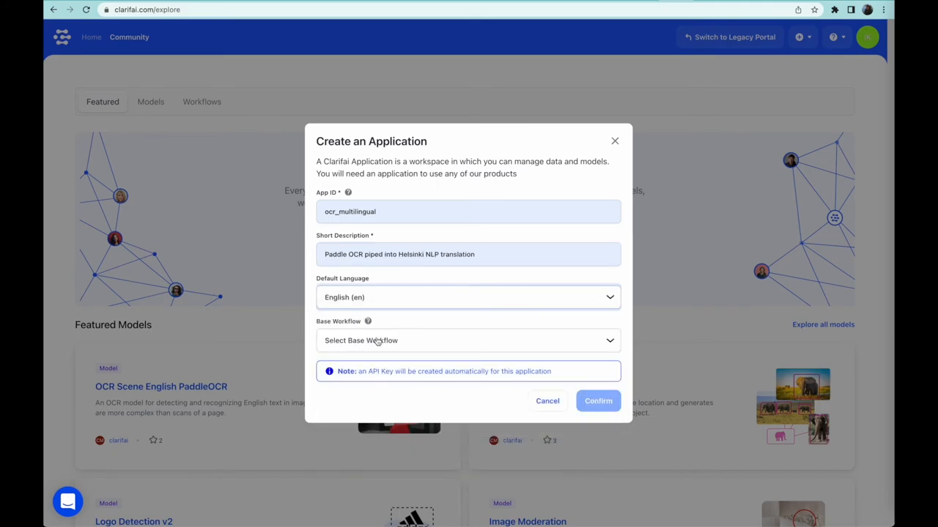
left_click(468, 340)
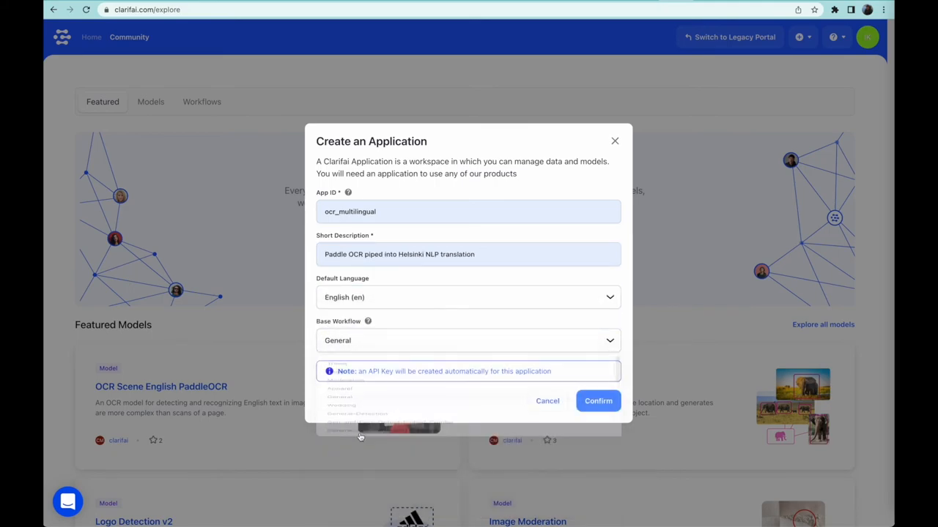
left_click(598, 400)
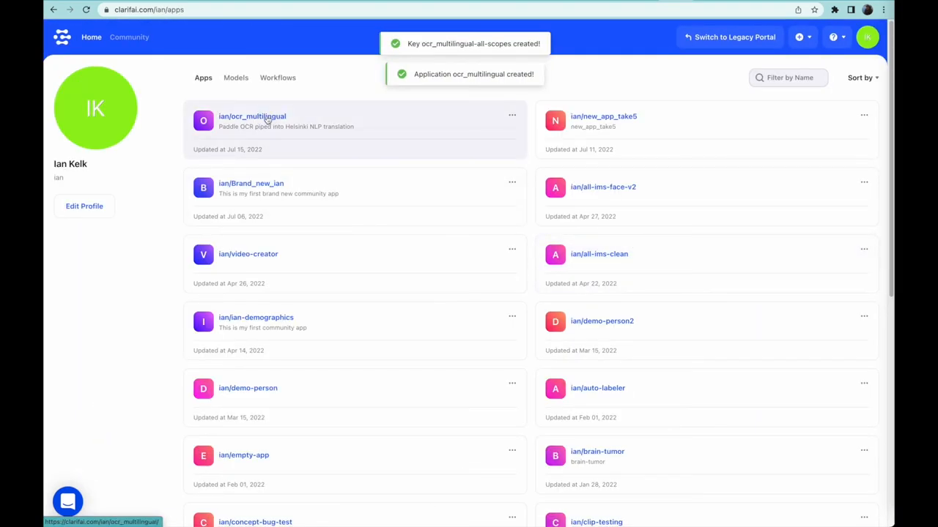
- Open ian/ocr_multilingual and show its Workflows list
left_click(252, 116)
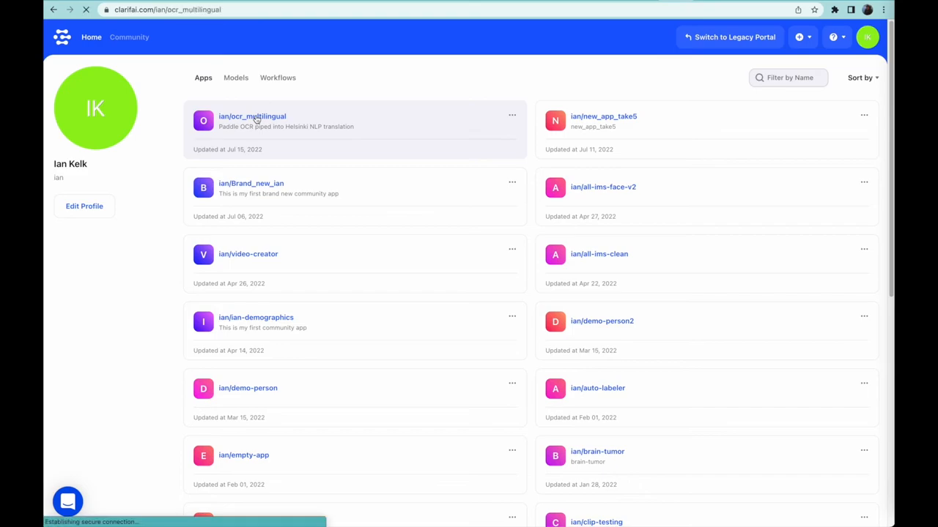
left_click(252, 117)
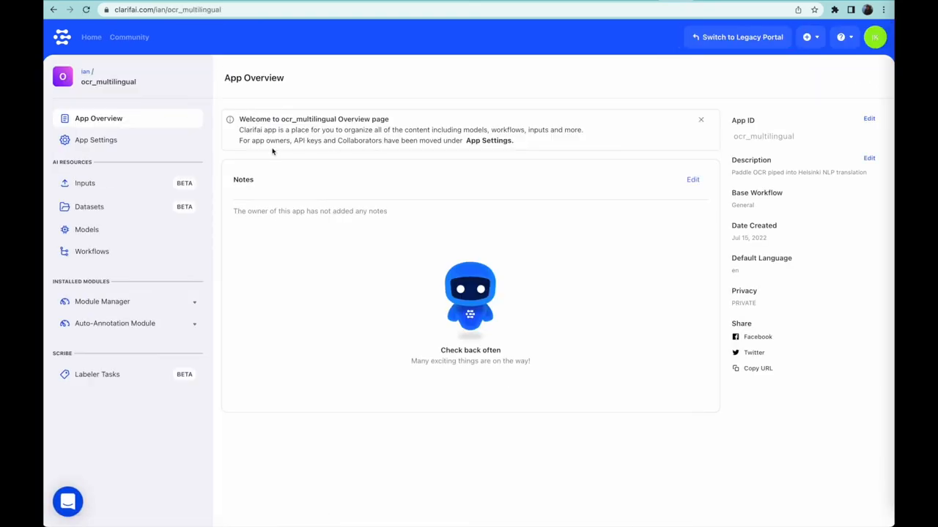
left_click(93, 251)
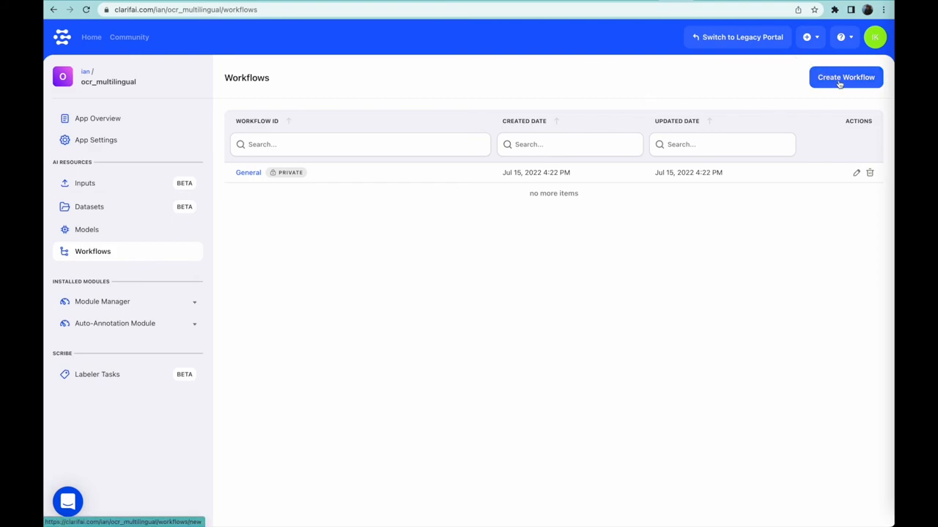
- Add optical-character-recognizer and text-to-text nodes to a new workflow, linking IN to the OCR node
left_click(845, 77)
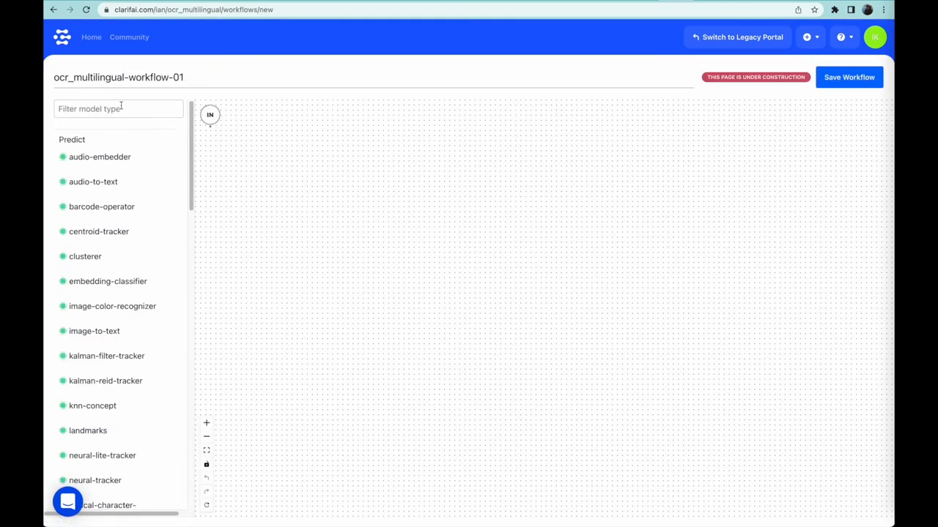
left_click(118, 108)
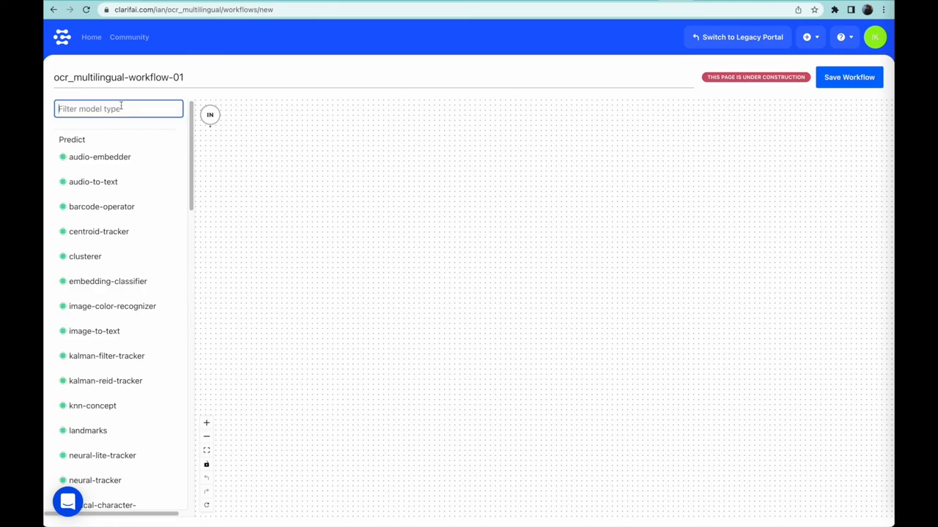
type("optical")
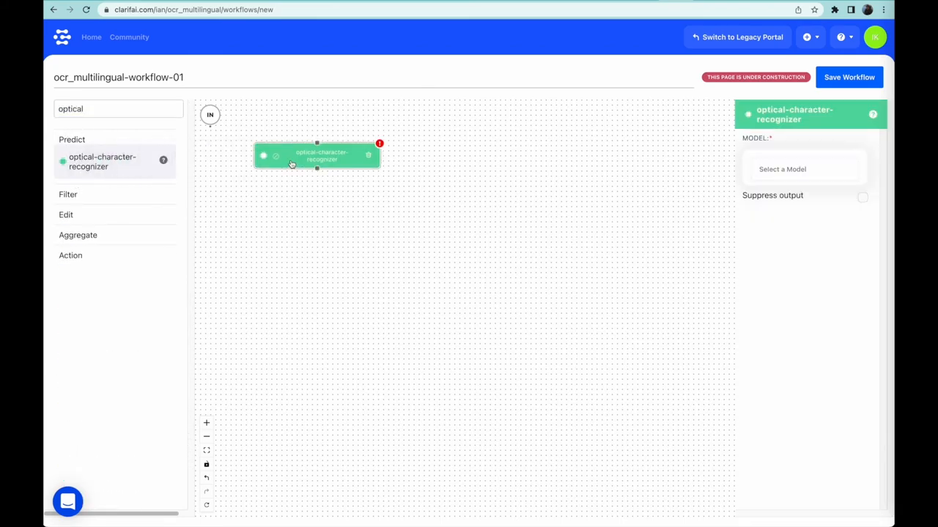
left_click(118, 108)
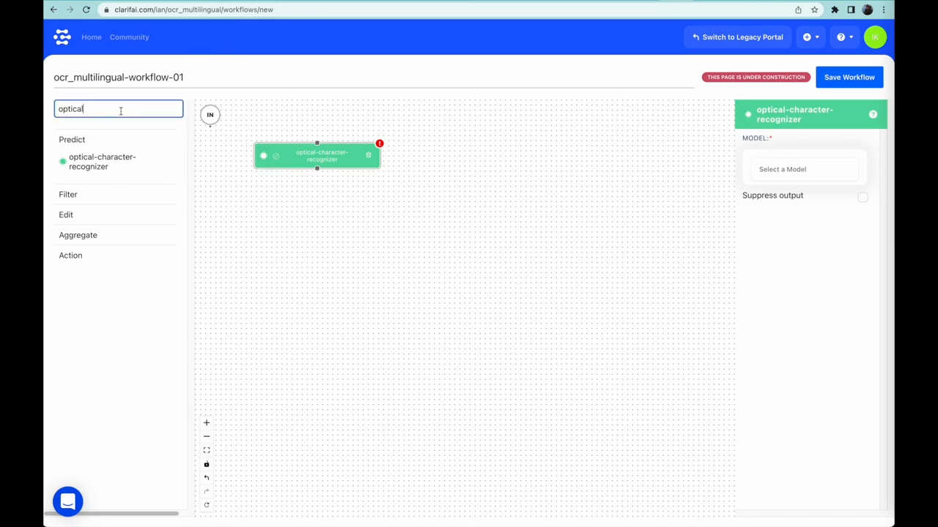
type("text-to")
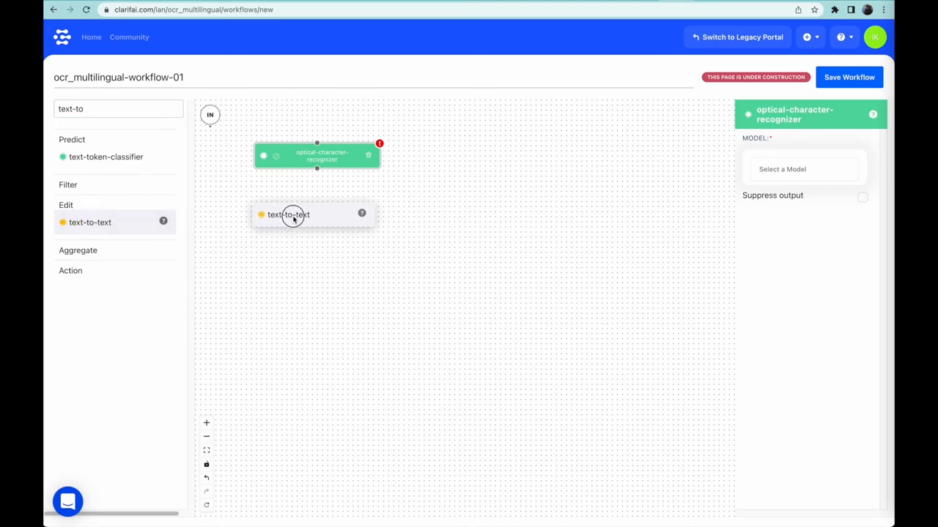
left_click(291, 215)
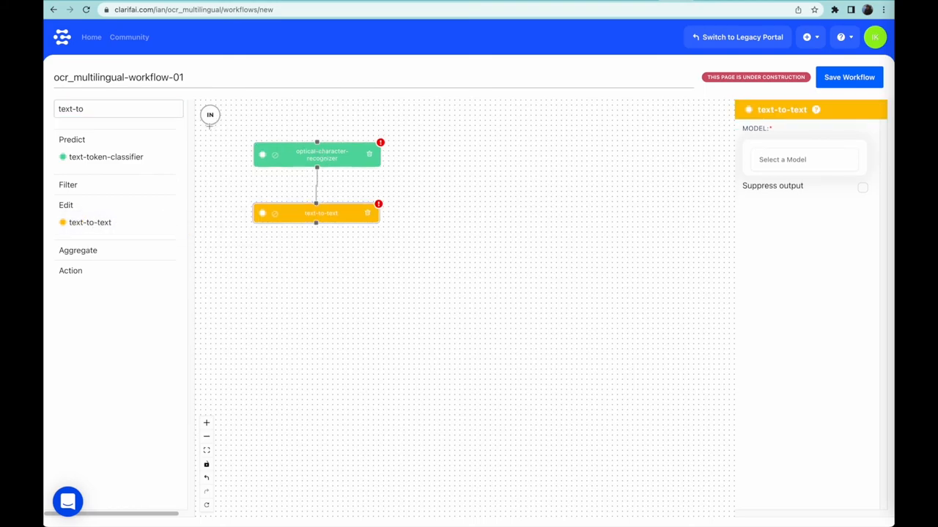
left_click_drag(210, 114, 316, 141)
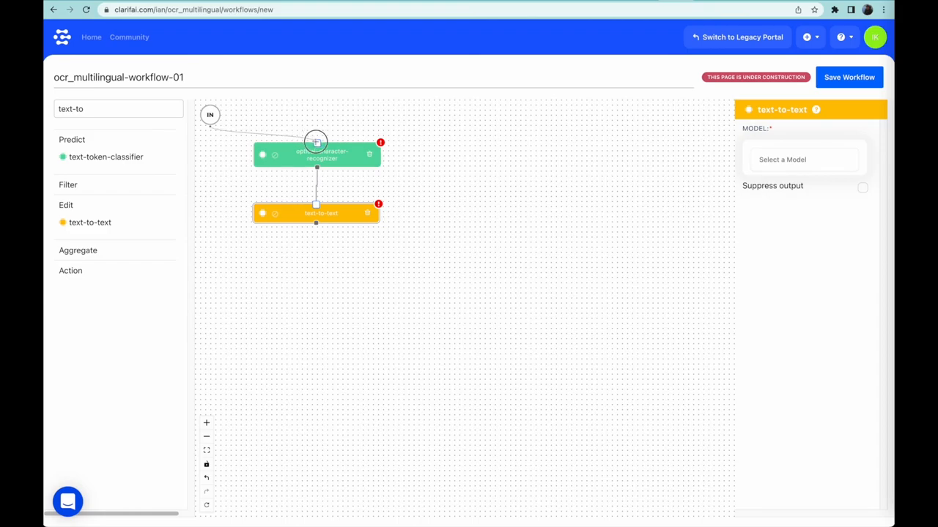
- Set the OCR node's model to OCR Scene English PaddleOCR
left_click(317, 154)
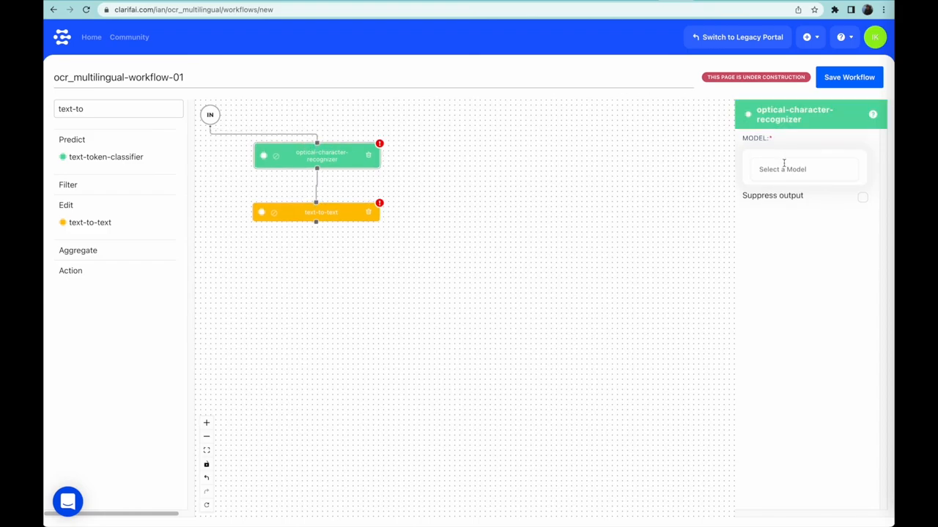
type("english")
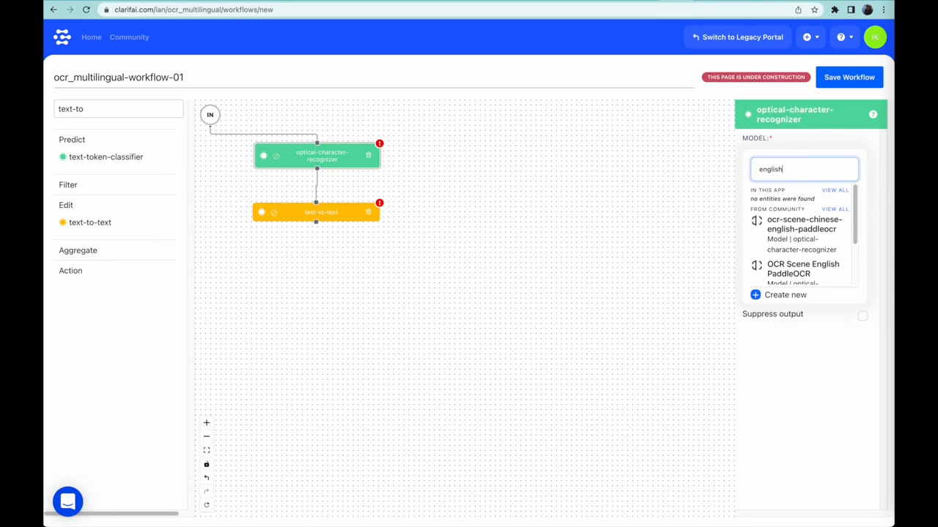
left_click(803, 269)
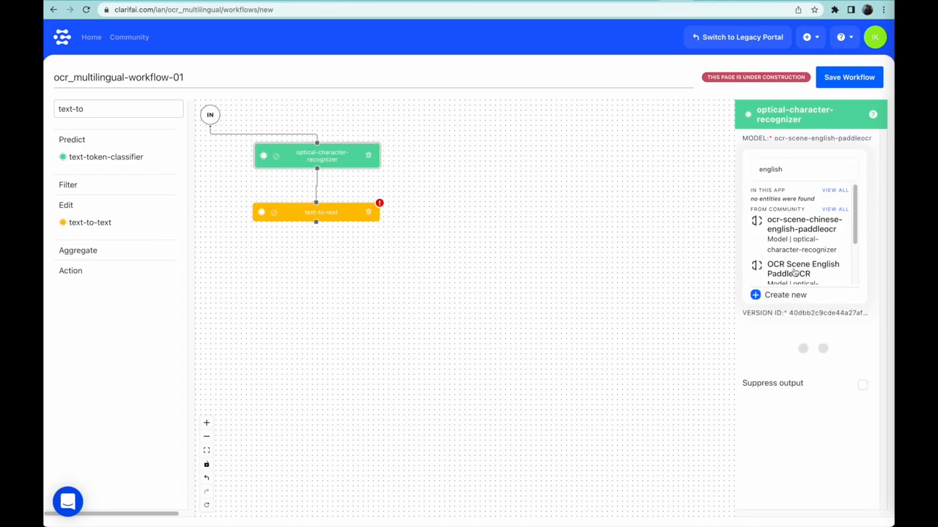
- Give the text-to-text node the Helsinki-NLP English-to-Spanish translation model
left_click(315, 212)
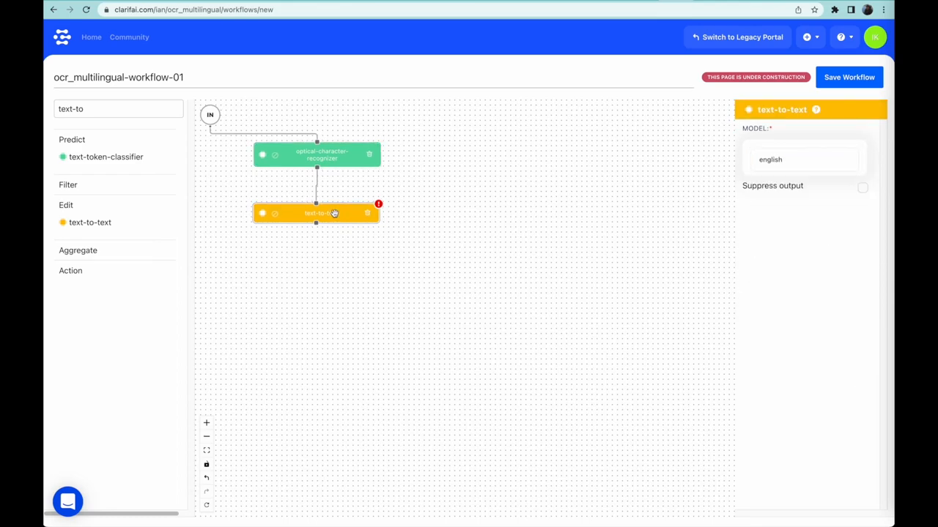
left_click(804, 159)
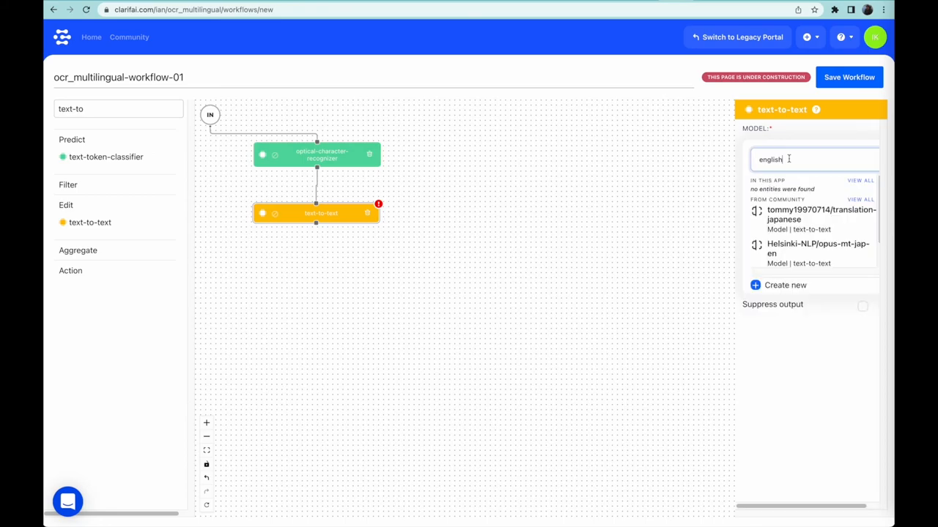
type("spa")
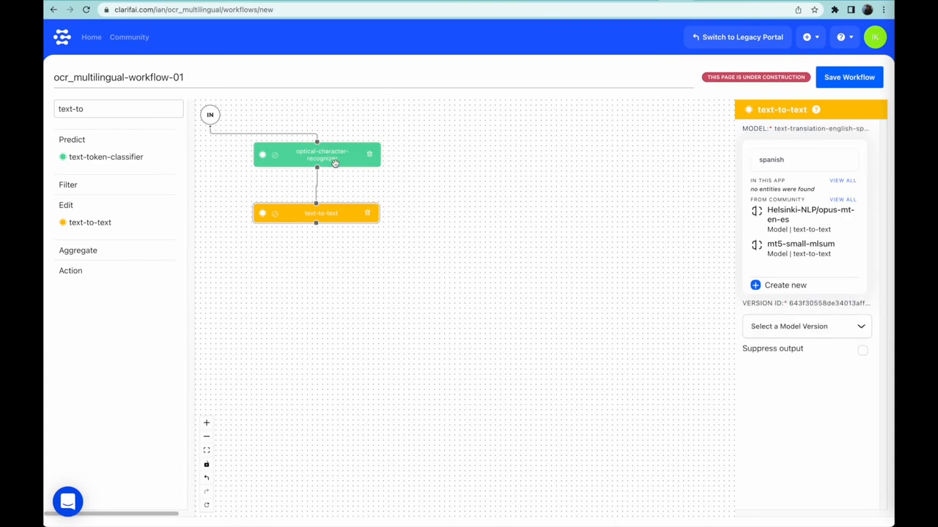
left_click(316, 154)
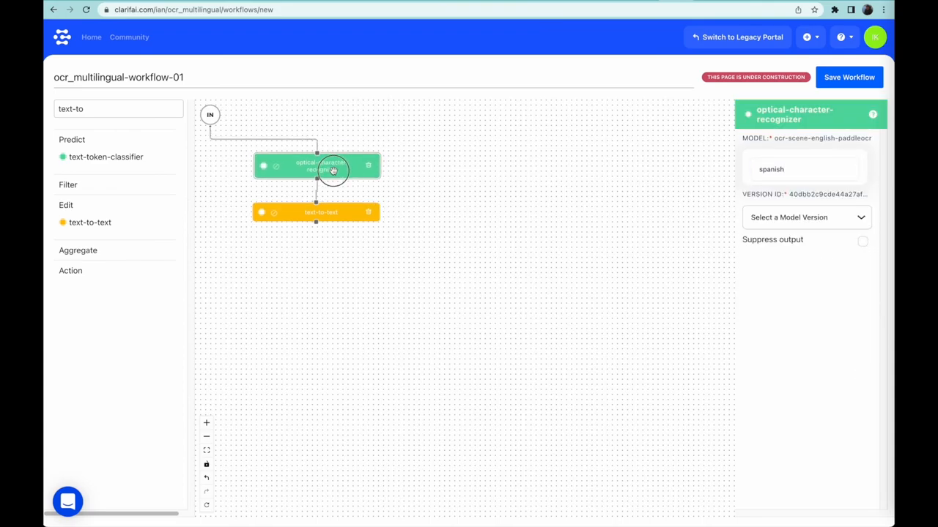
mouse_move(849, 77)
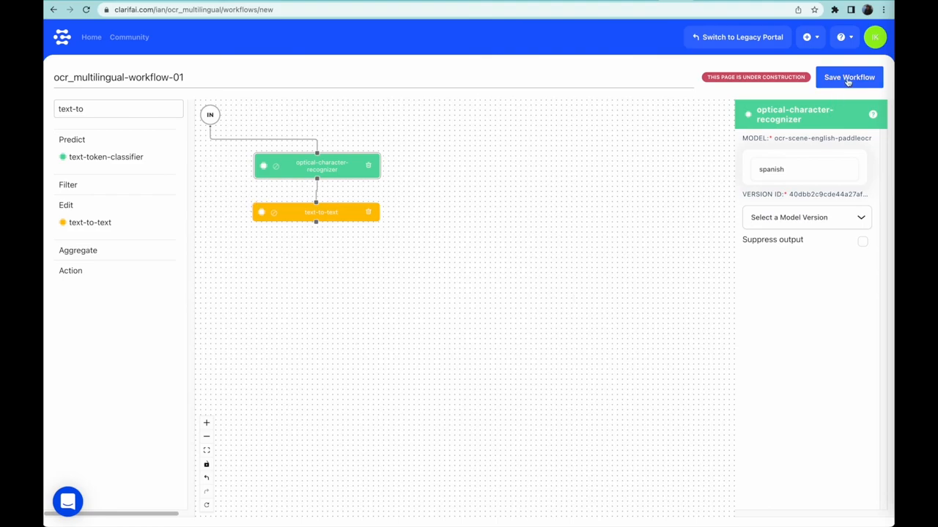
- Save ocr_multilingual-workflow-01 and use it on the sample poster
left_click(849, 77)
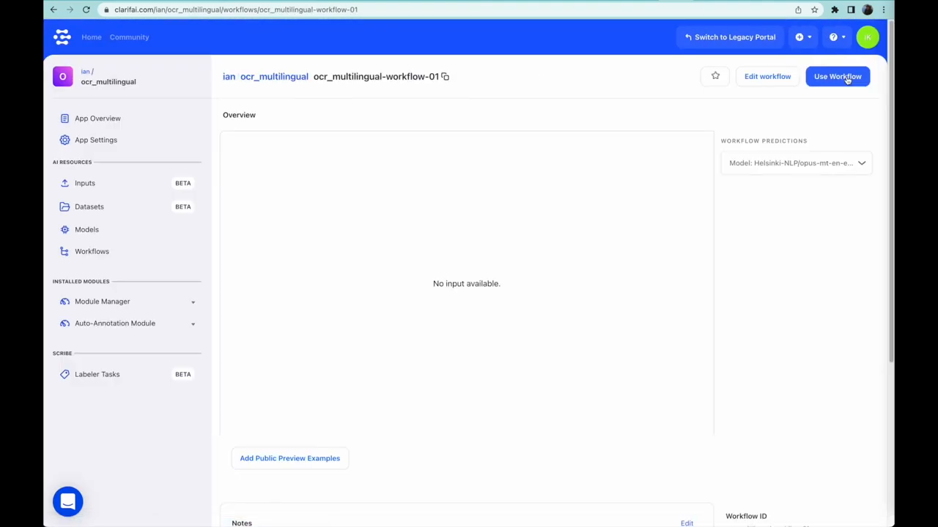
left_click(288, 458)
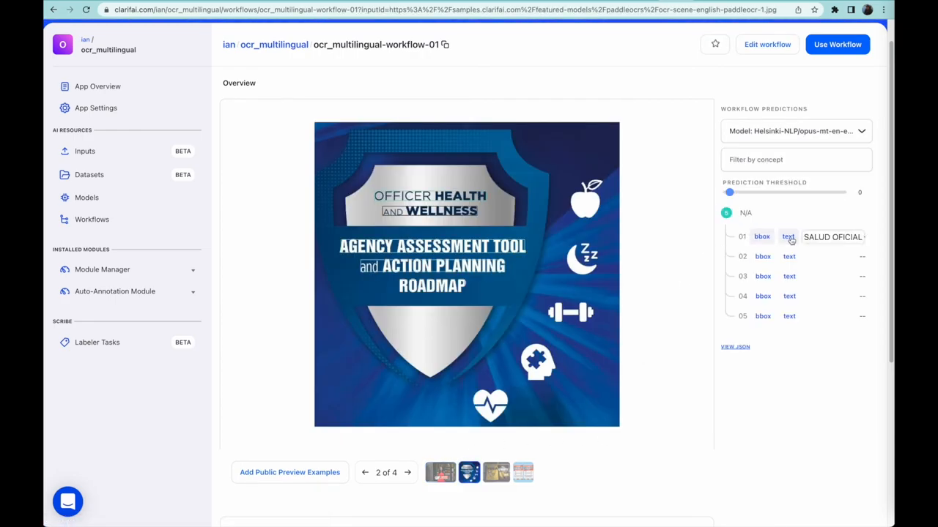
mouse_move(789, 276)
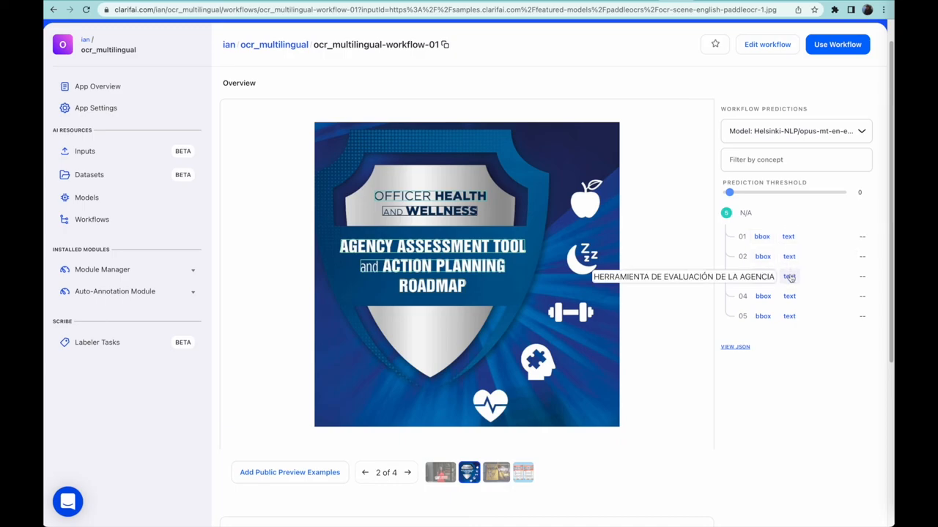
mouse_move(595, 394)
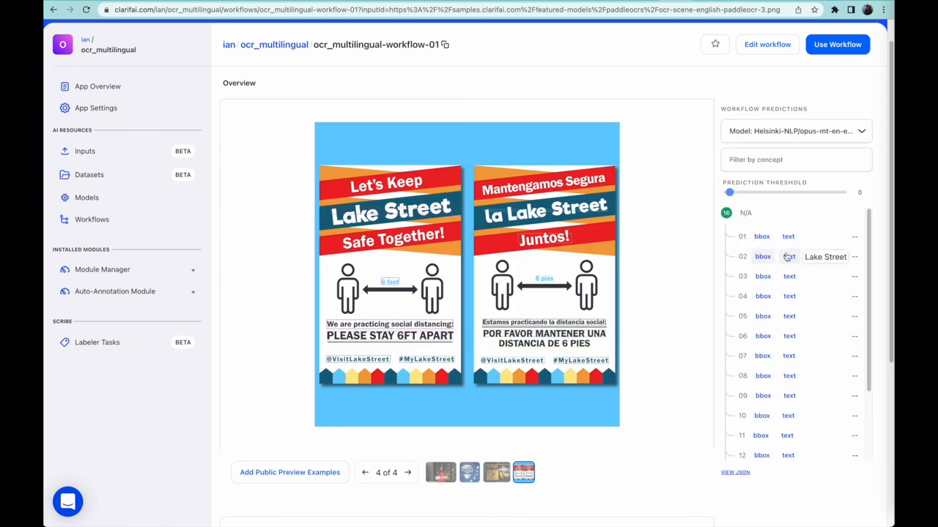
mouse_move(506, 348)
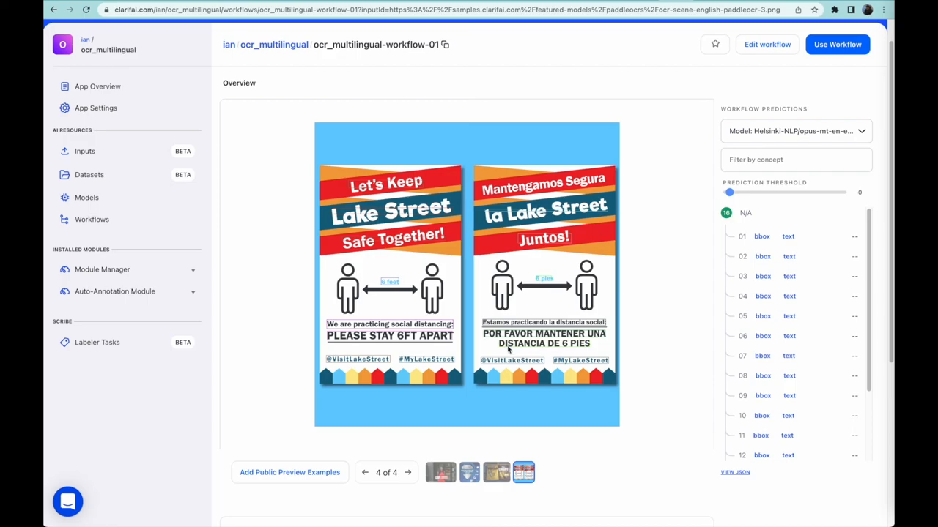
mouse_move(693, 95)
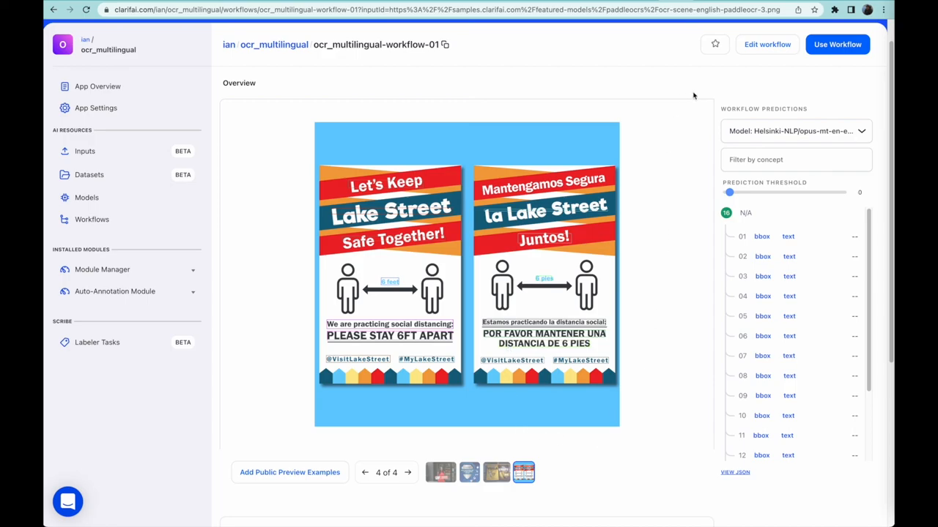
- Use the workflow in new_app_take5, then return Home to the apps list
left_click(837, 44)
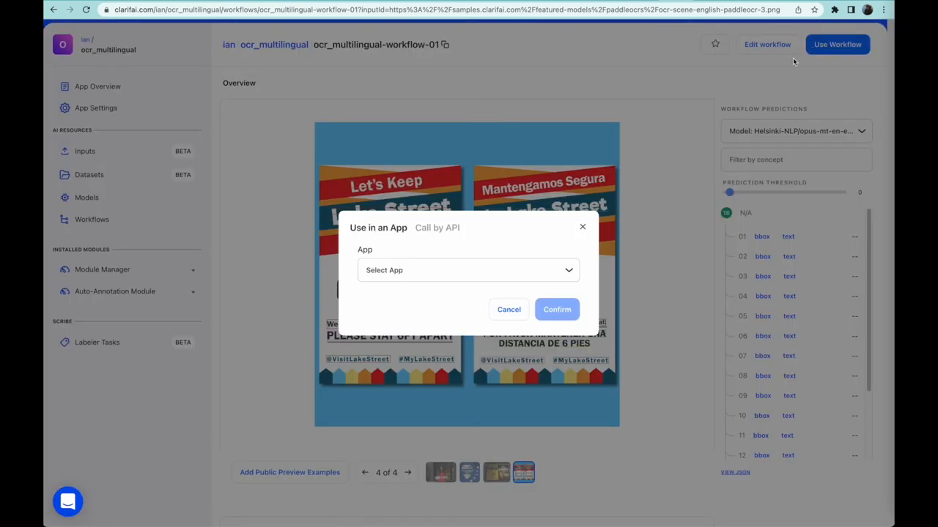
left_click(468, 271)
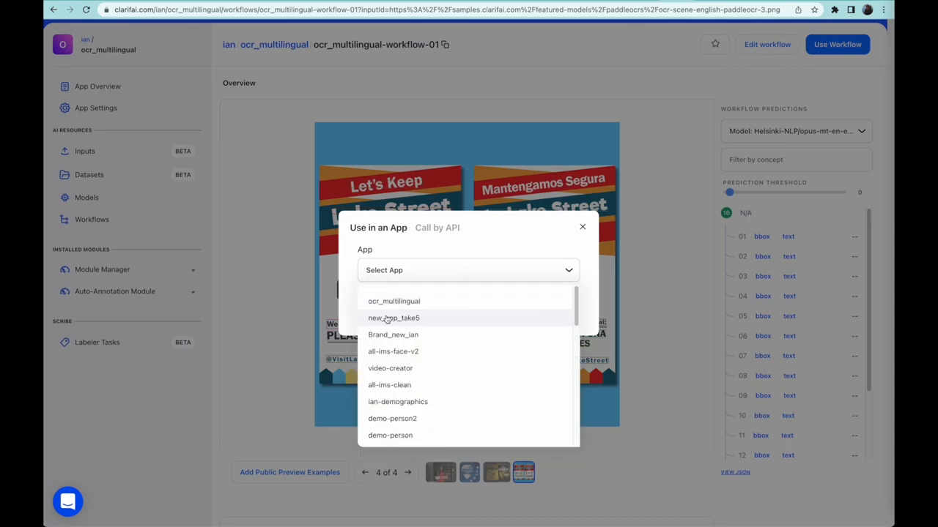
left_click(392, 318)
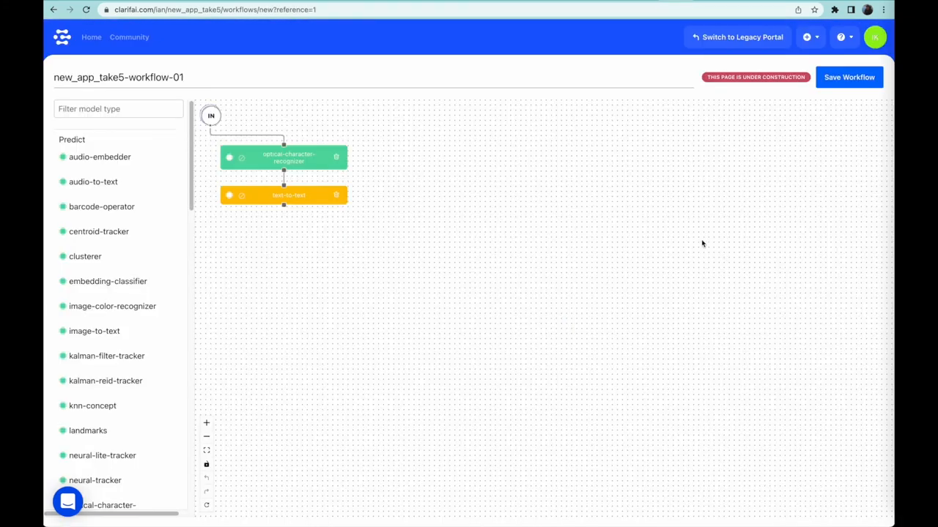
left_click(129, 37)
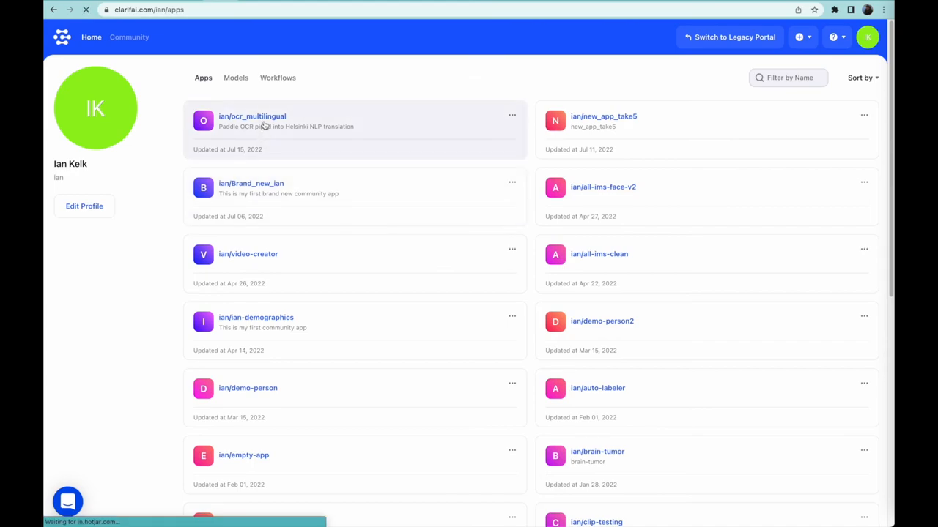
- Create a workflow in ocr_multilingual named asr-sentiment and search for the audio node
left_click(251, 116)
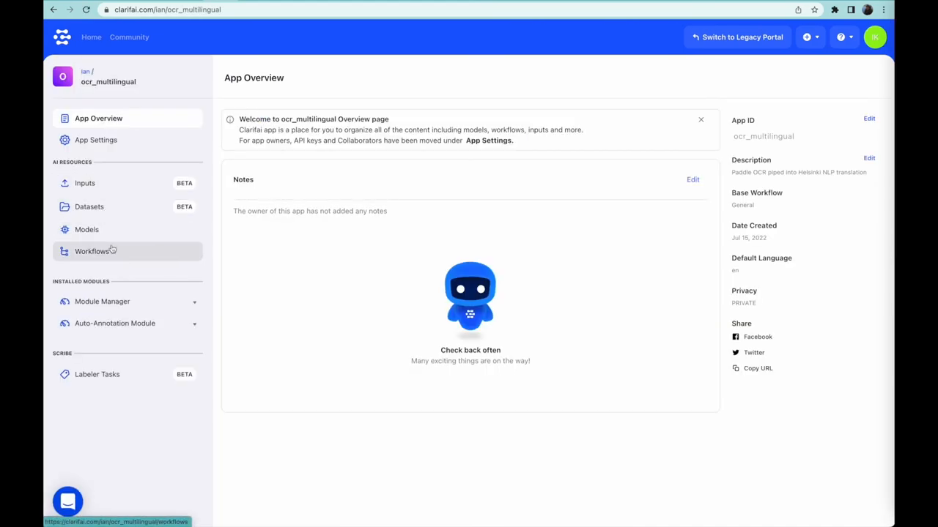
left_click(92, 251)
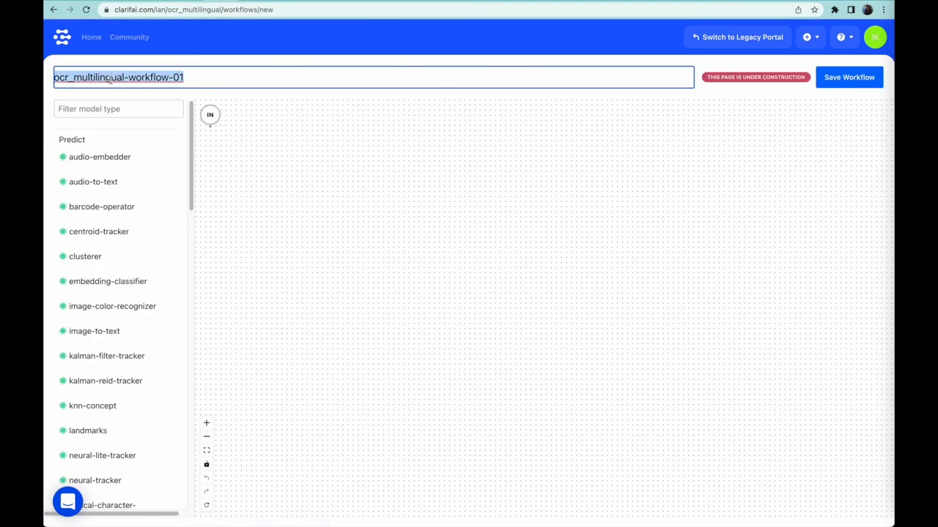
type("asr-sentiment")
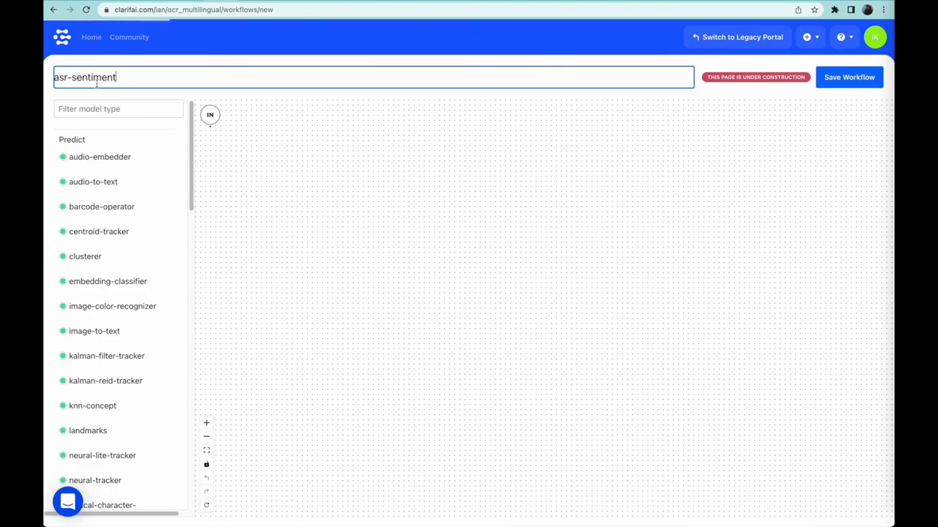
type("audio")
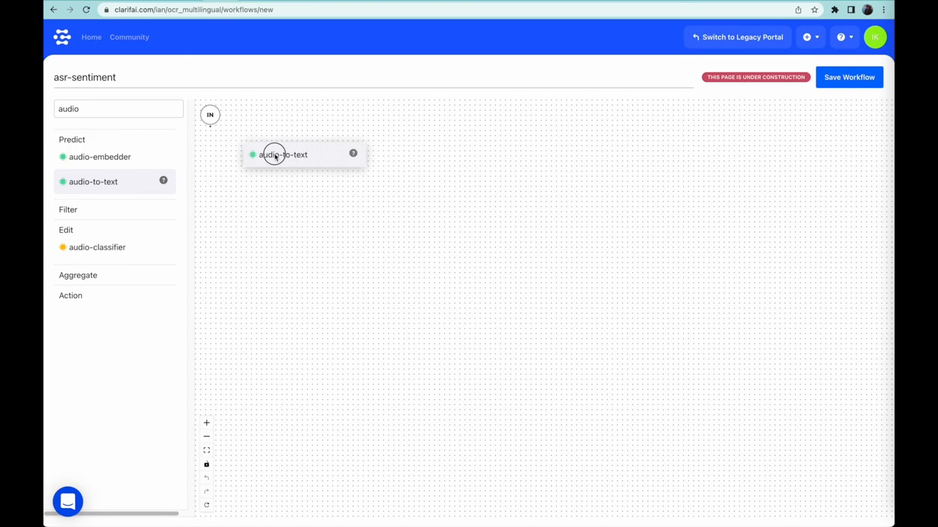
- Chain audio-to-text into text-classifier, using asr-wav2vec2-large-robust version Dec 6, 2021
left_click(283, 154)
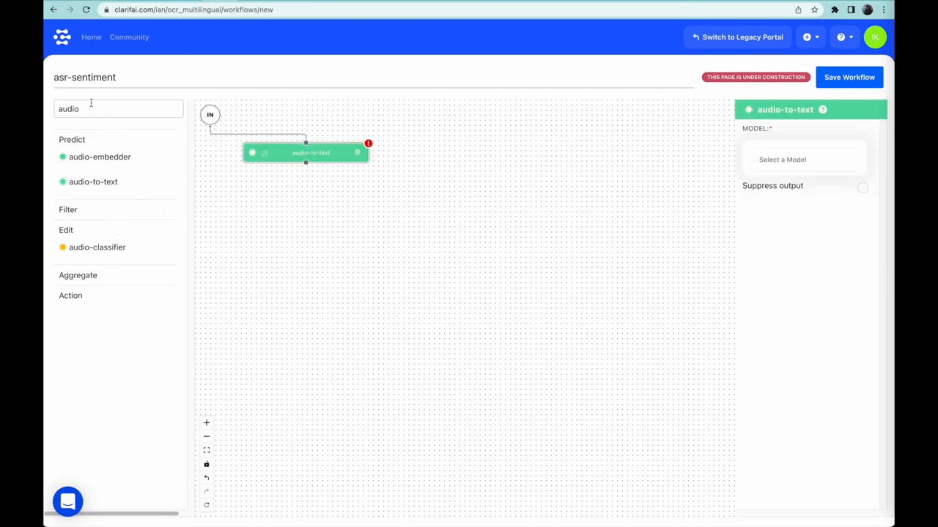
type("text")
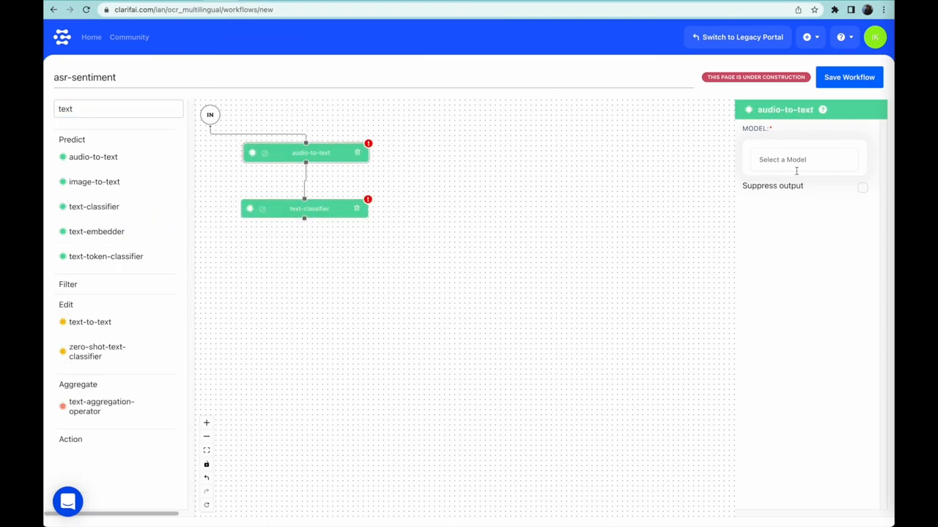
type("english")
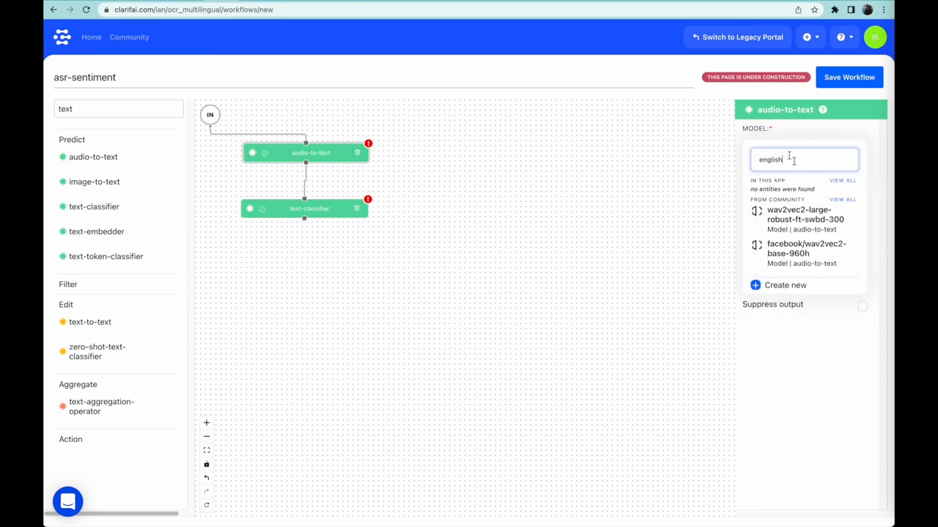
left_click(799, 213)
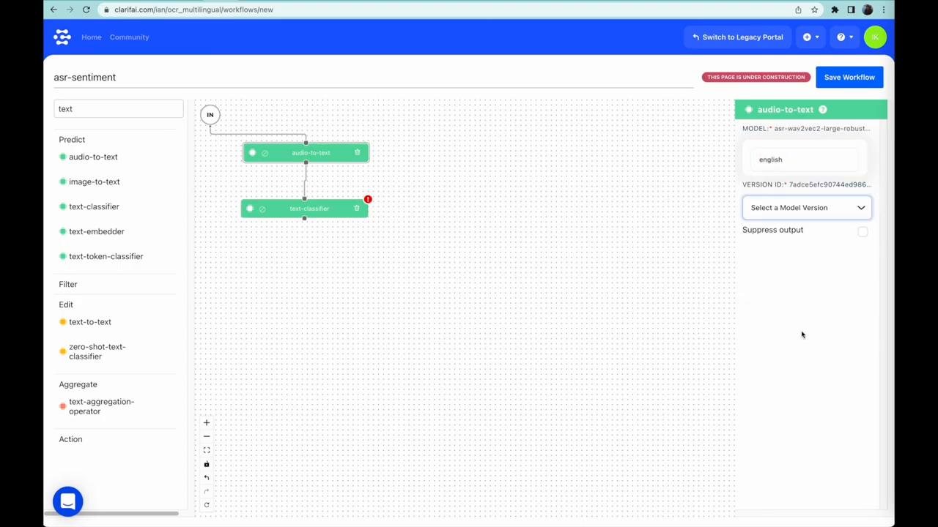
left_click(806, 207)
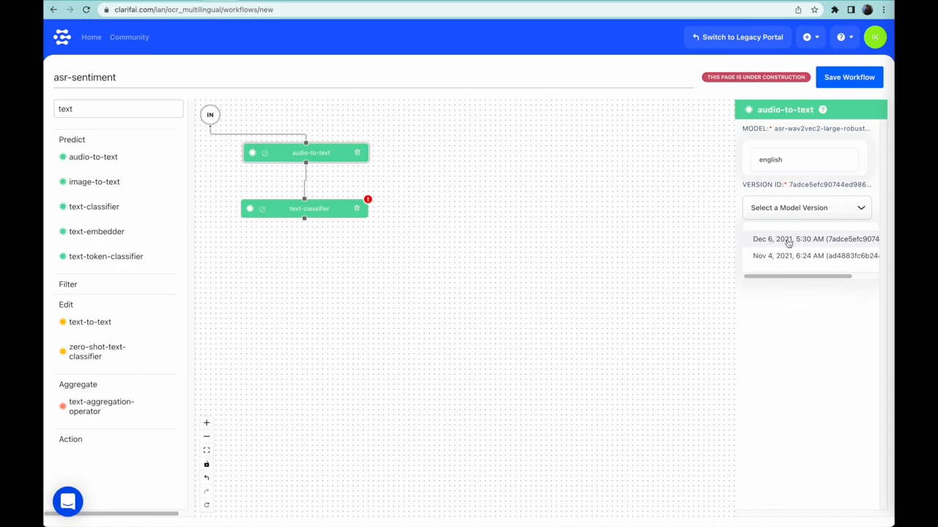
left_click(304, 209)
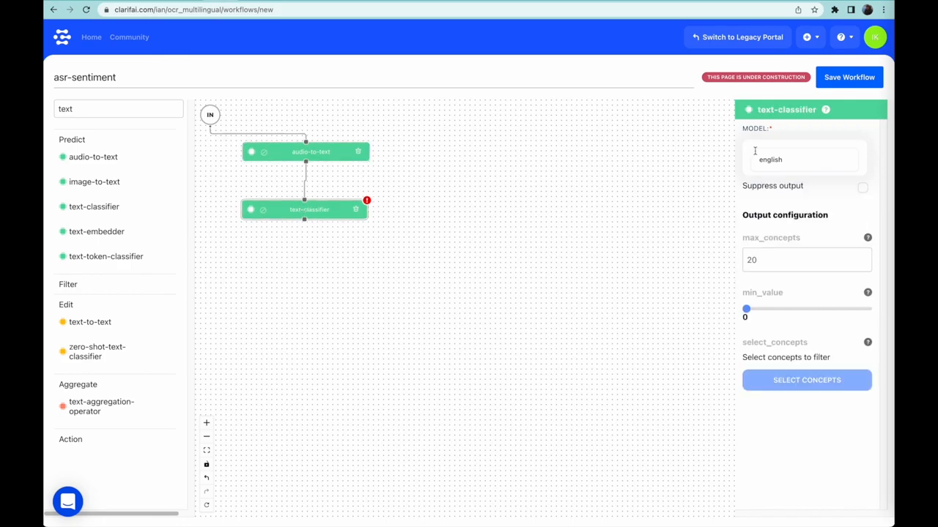
- Set the text classifier to the sentiment-analysis-distilbert-english model
left_click(805, 159)
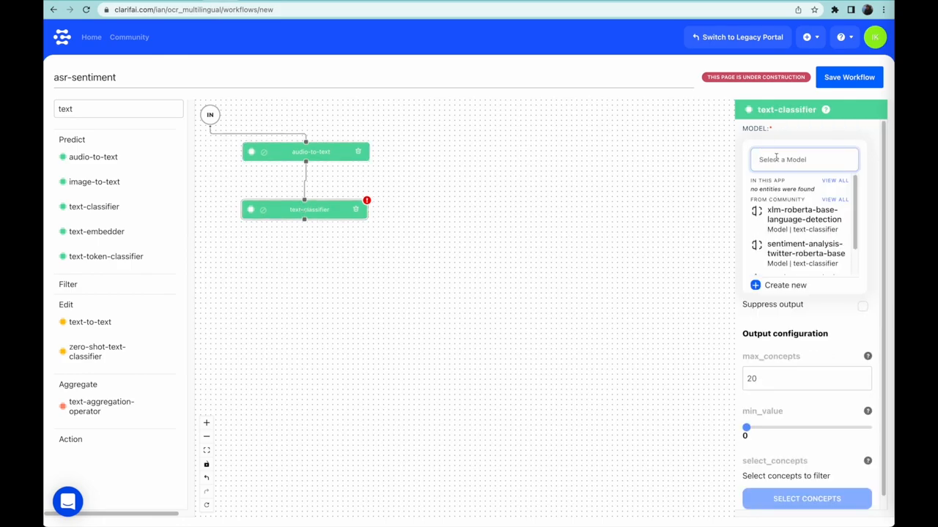
type("sentiment")
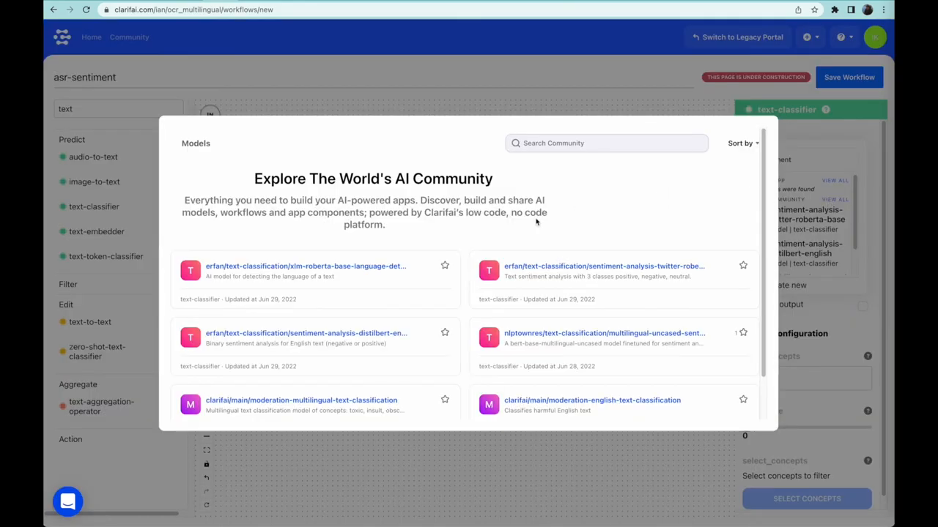
scroll("down", 3)
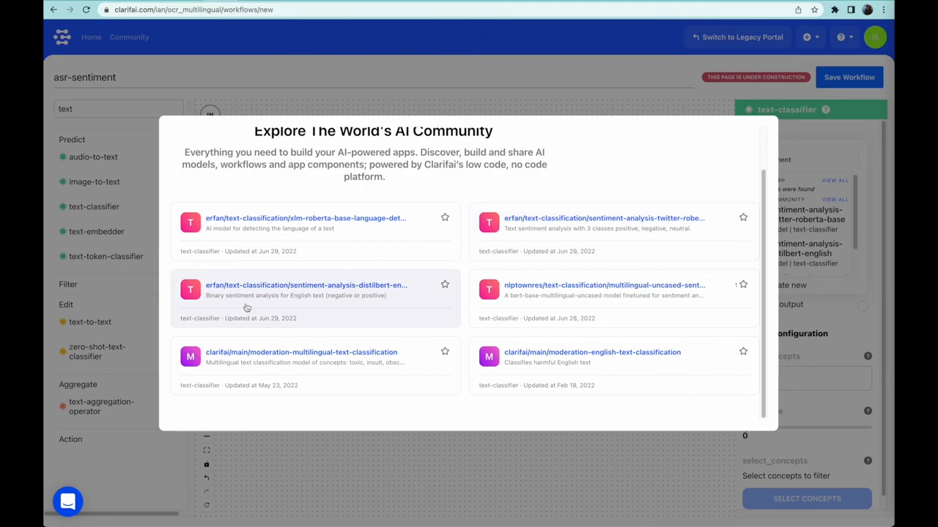
left_click(315, 290)
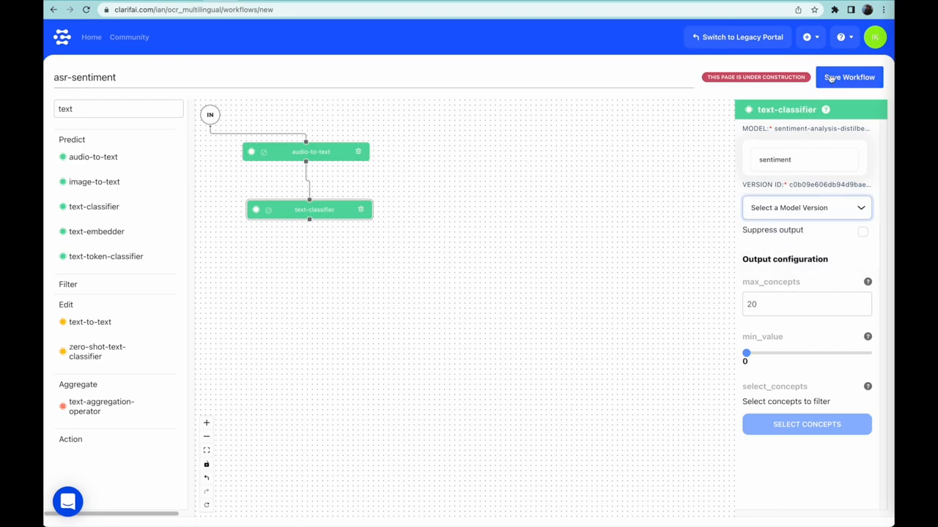
- Save asr-sentiment and add two public .wav preview examples
left_click(850, 77)
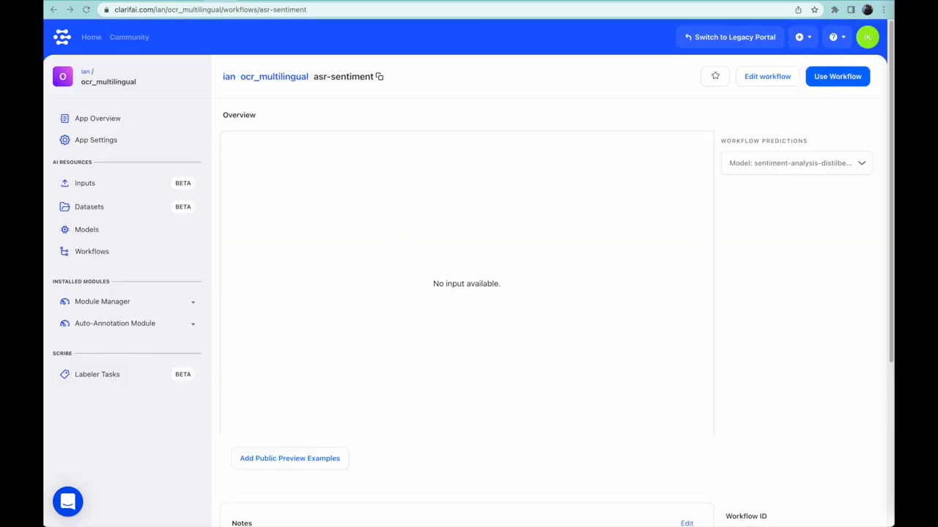
mouse_move(312, 478)
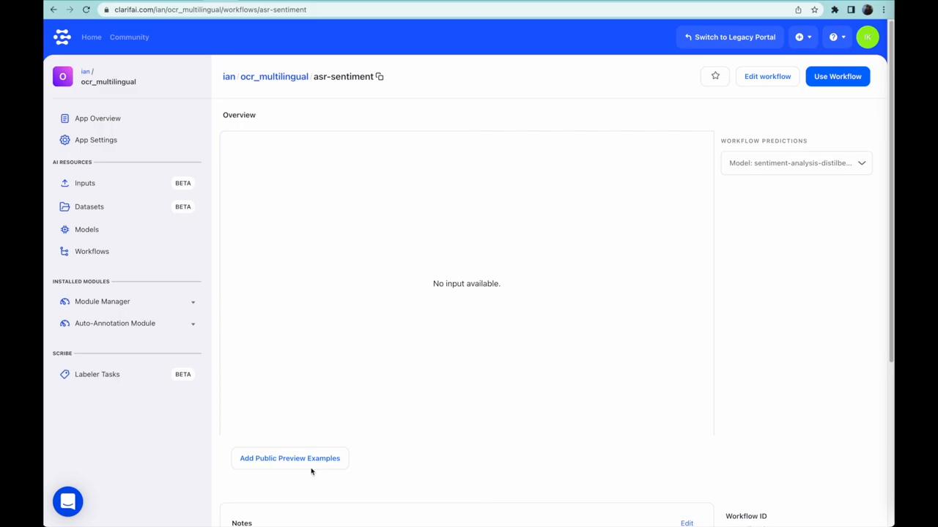
left_click(290, 458)
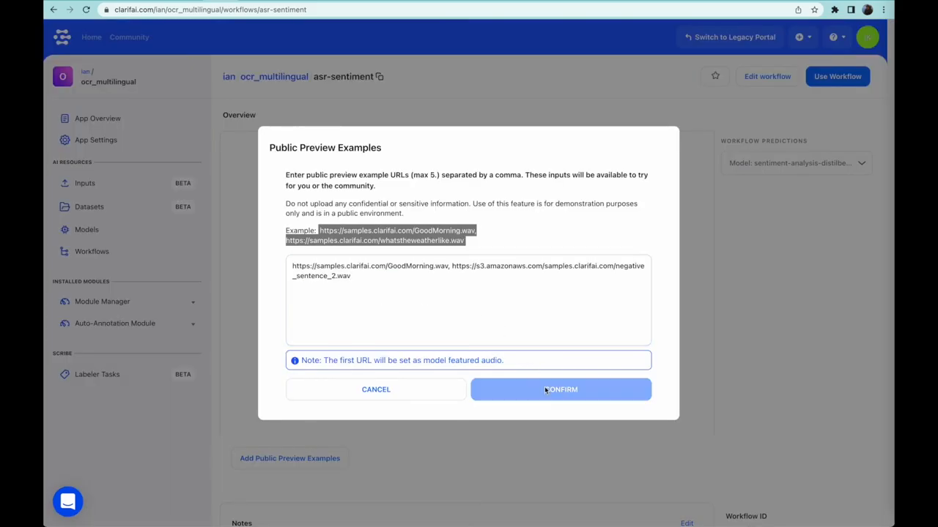
left_click(561, 389)
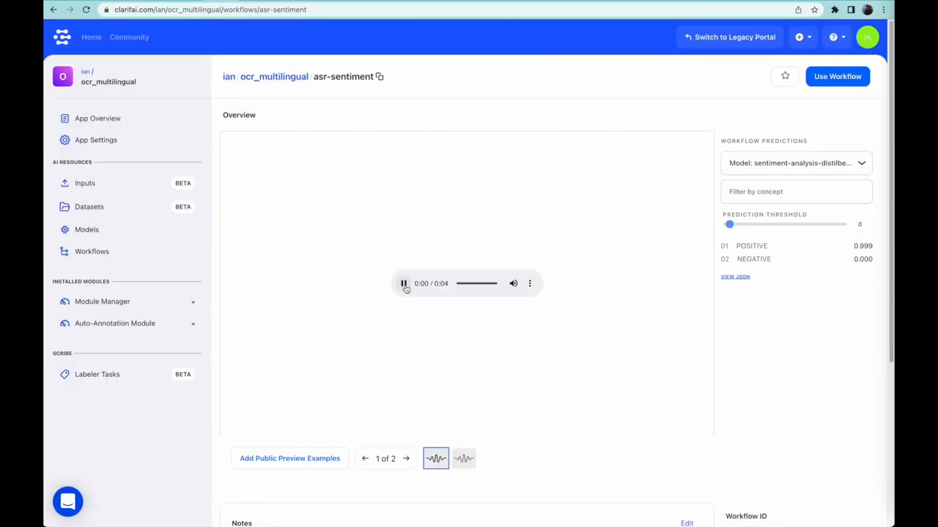
- Play the first audio example, then the second, which scores NEGATIVE 0.988
left_click(402, 284)
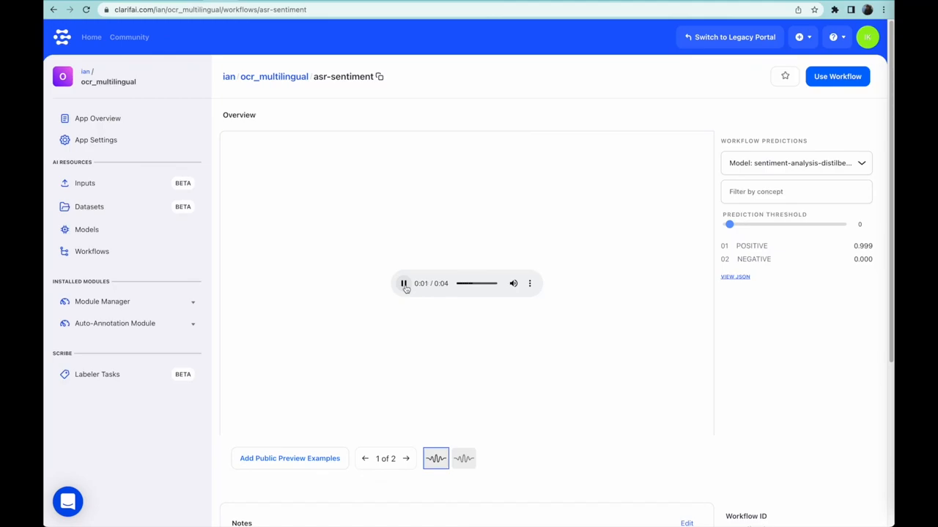
left_click(403, 283)
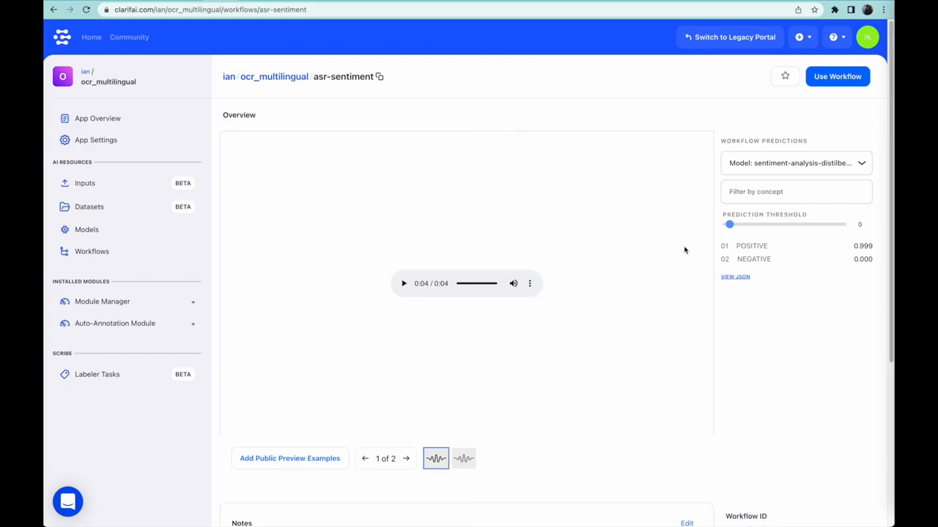
left_click(463, 459)
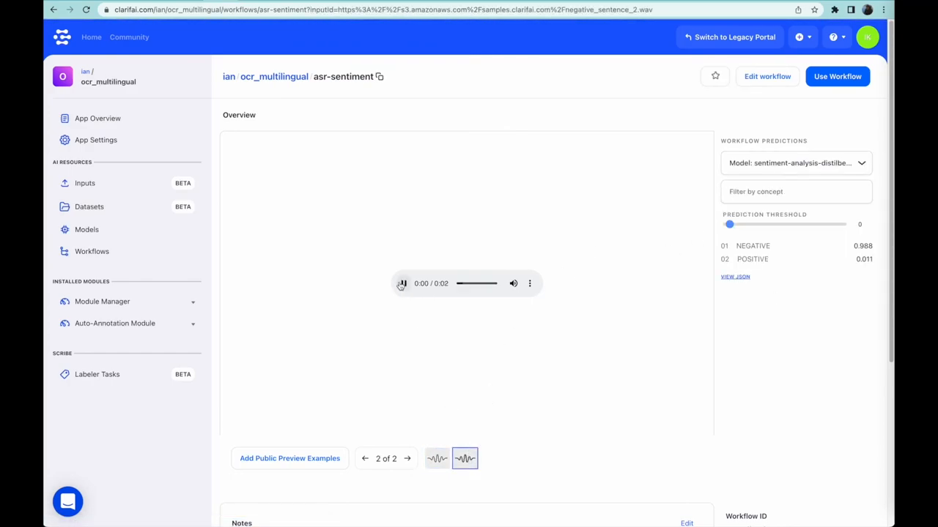
left_click(402, 284)
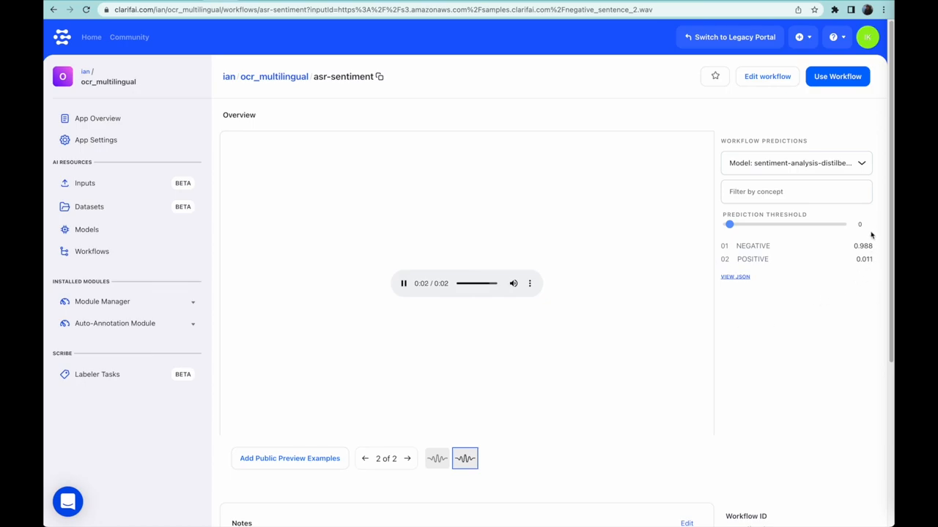
left_click(404, 284)
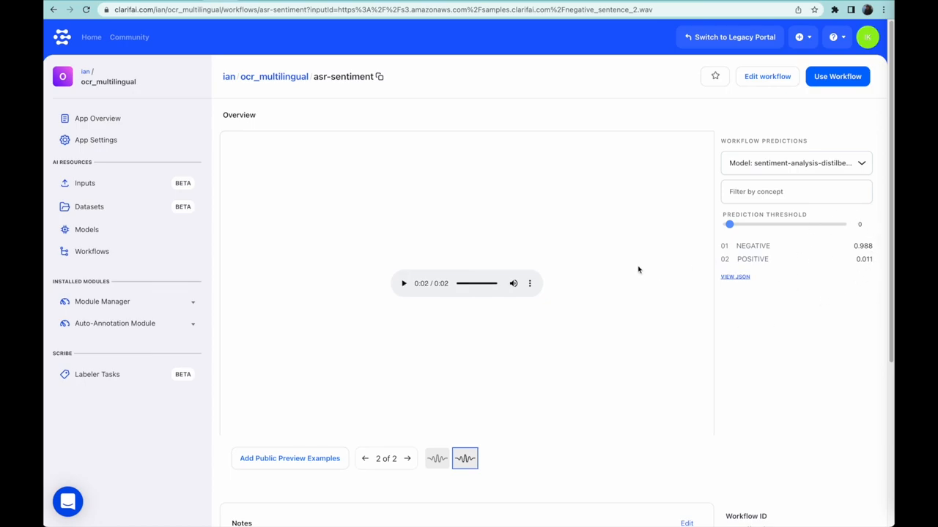
mouse_move(550, 29)
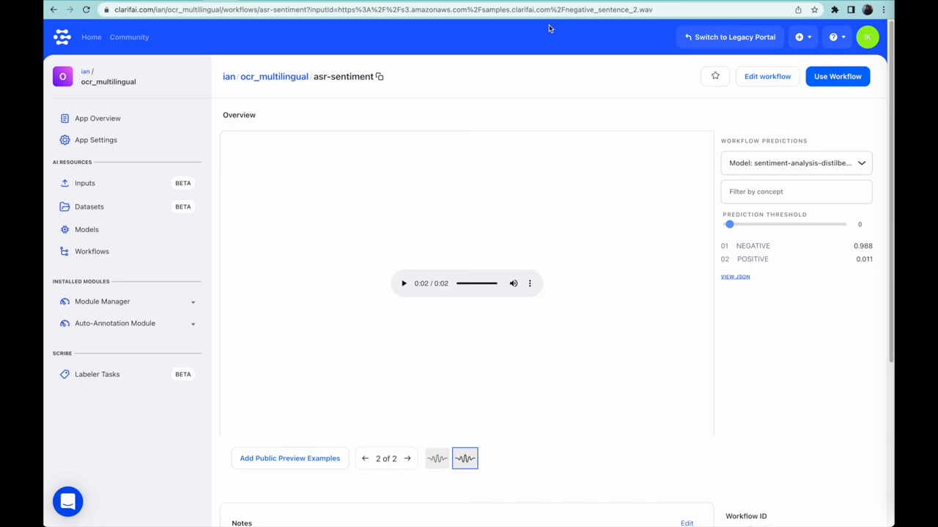